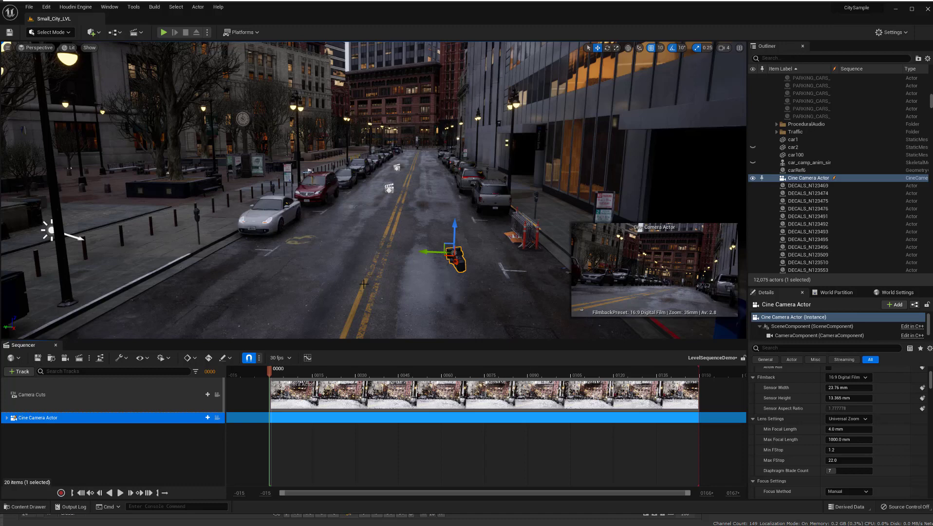
pyautogui.moveTo(362, 280)
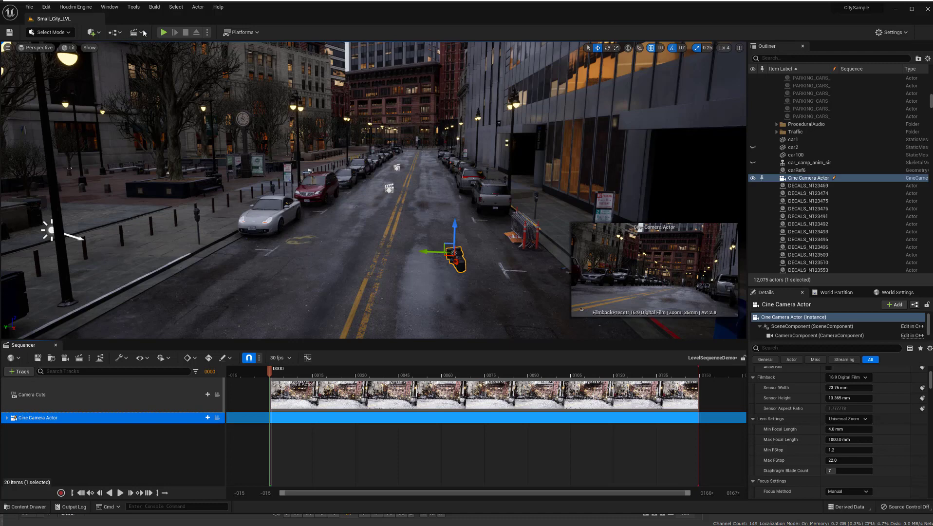
# Step: Export the Cine Camera Actor track to the existing UEcamera_export.fbx in FBX/Demo and dismiss the FBX options
pyautogui.click(135, 32)
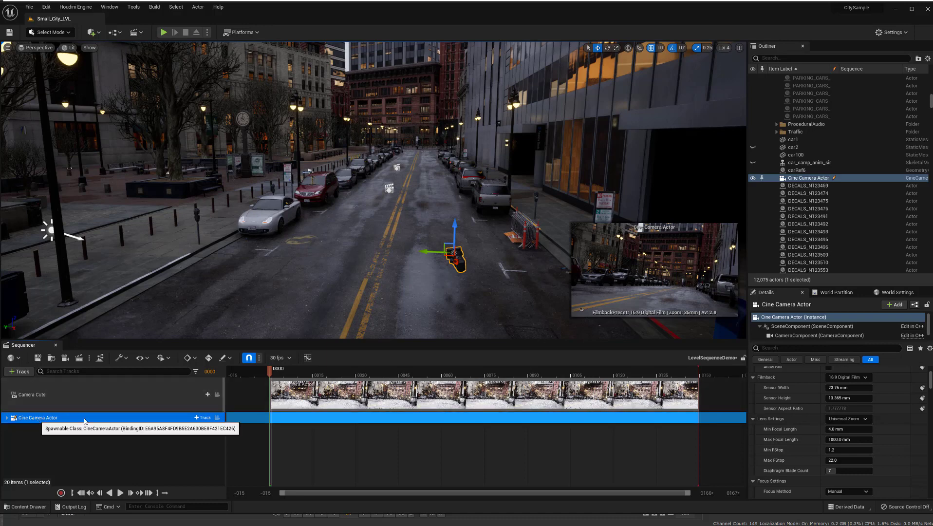
pyautogui.moveTo(57, 399)
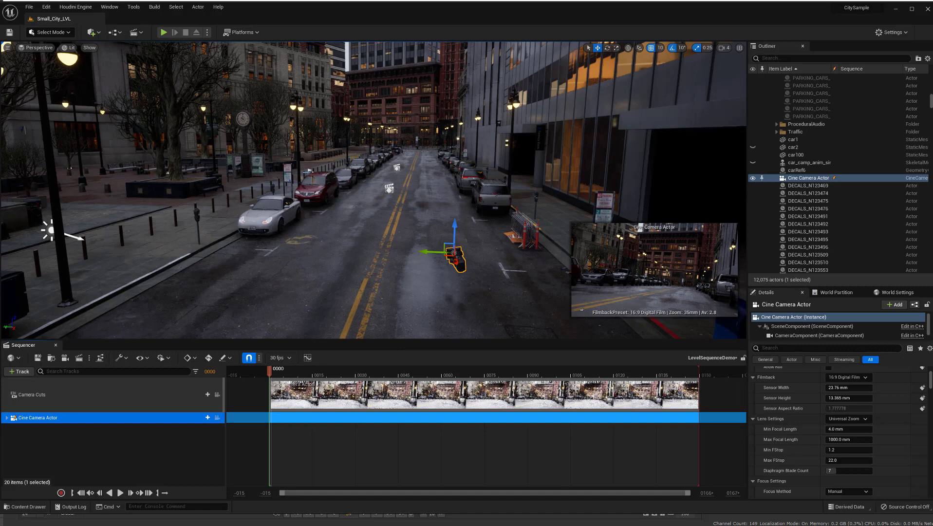
pyautogui.moveTo(466, 284)
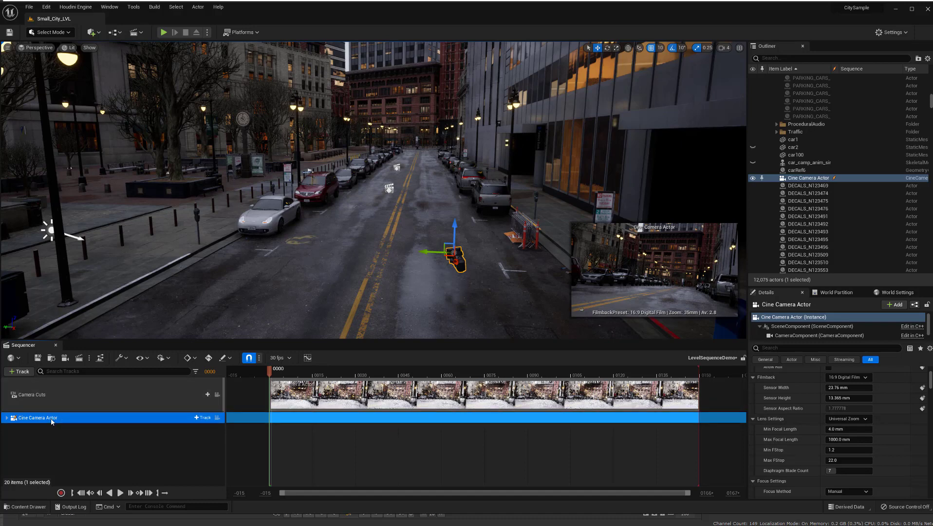
pyautogui.rightClick(36, 416)
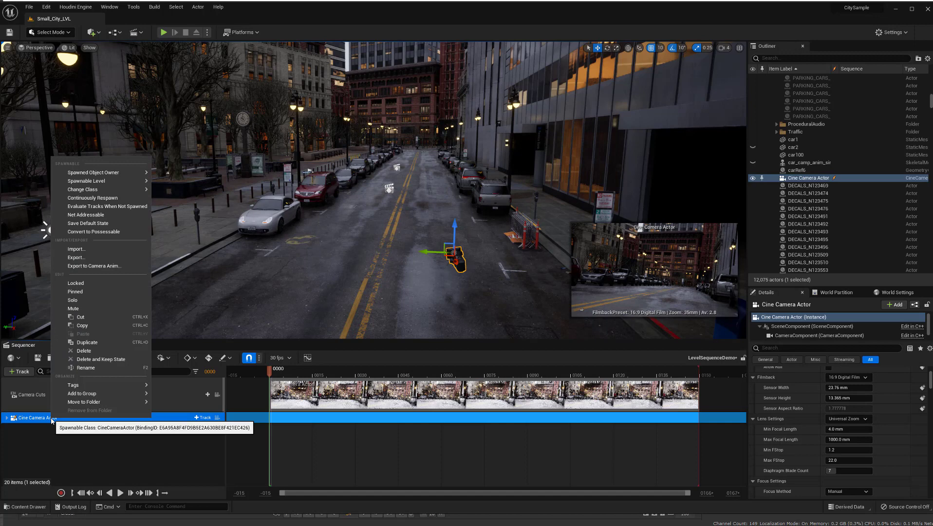
pyautogui.moveTo(80, 256)
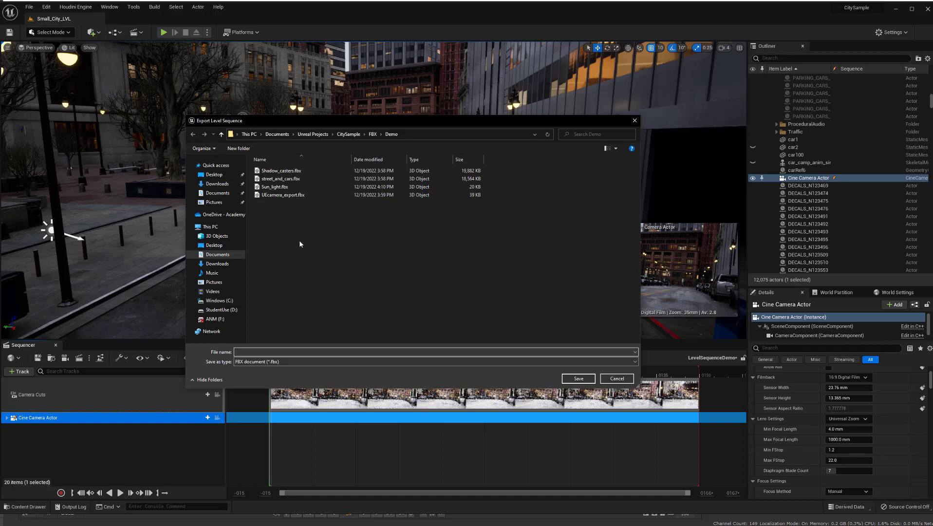
pyautogui.click(284, 195)
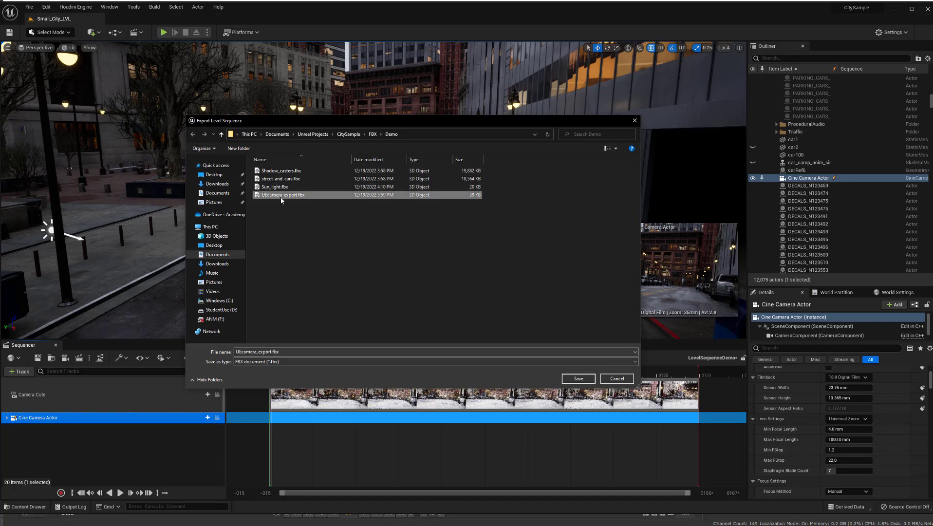
pyautogui.click(576, 379)
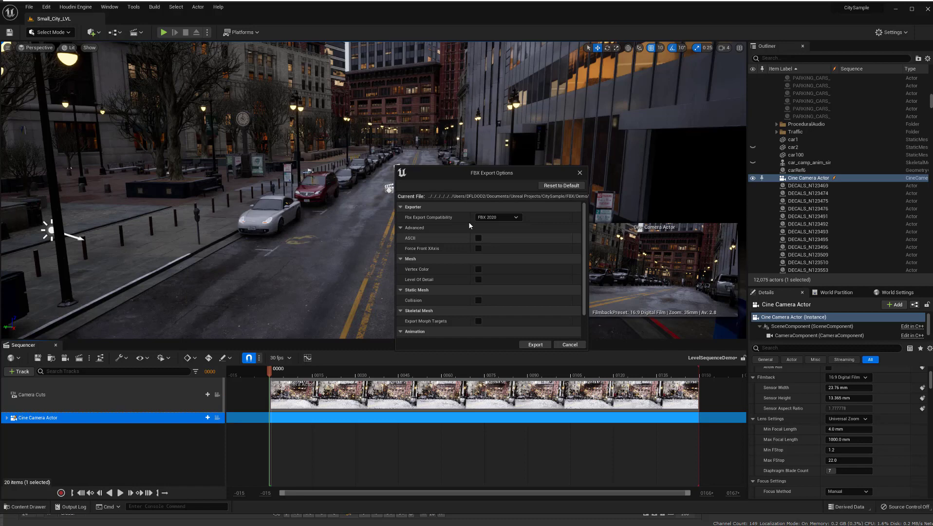
pyautogui.moveTo(500, 177)
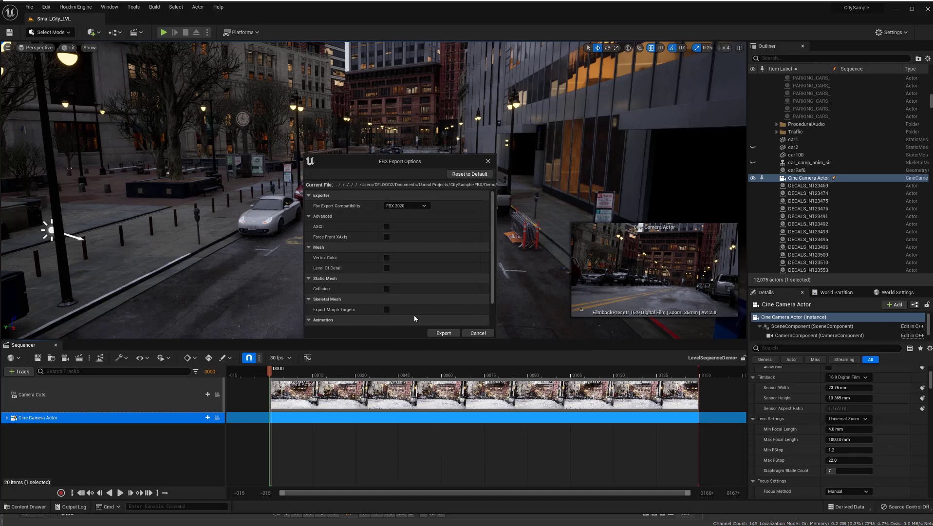
pyautogui.moveTo(443, 332)
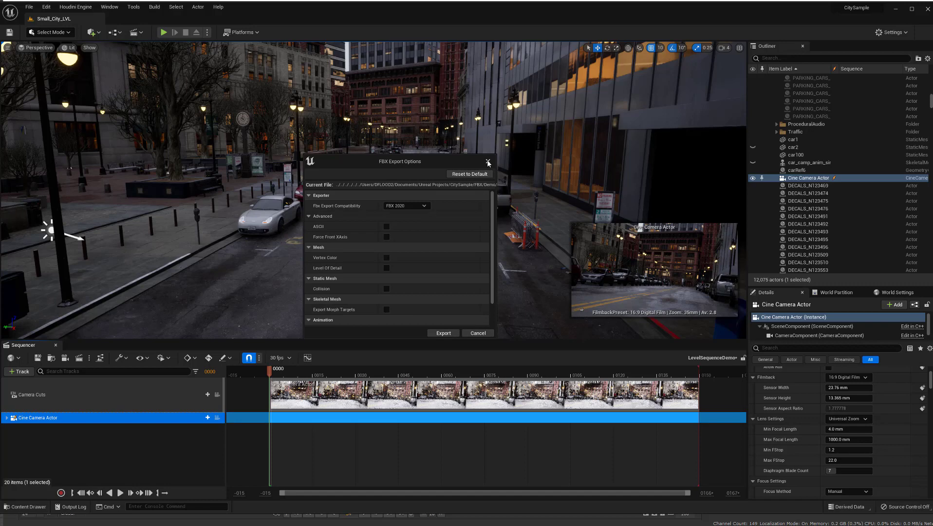
pyautogui.click(486, 162)
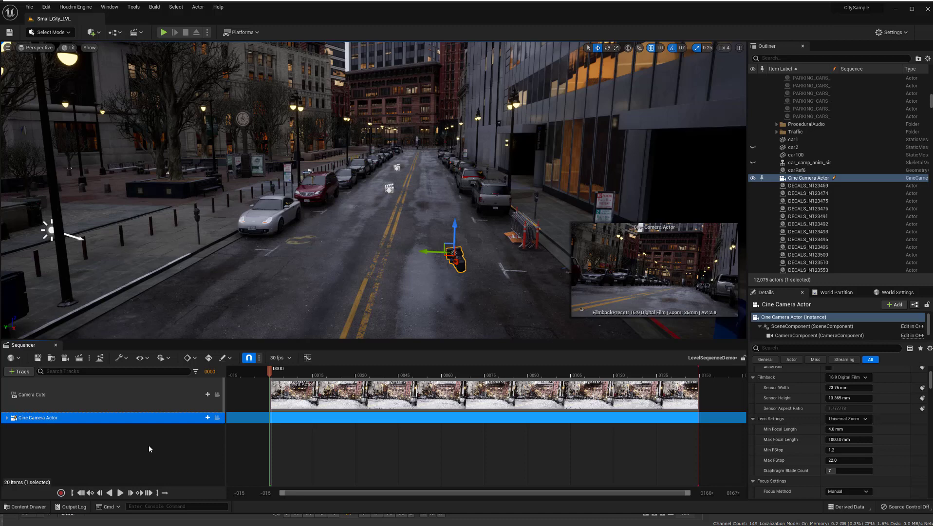
pyautogui.moveTo(307, 292)
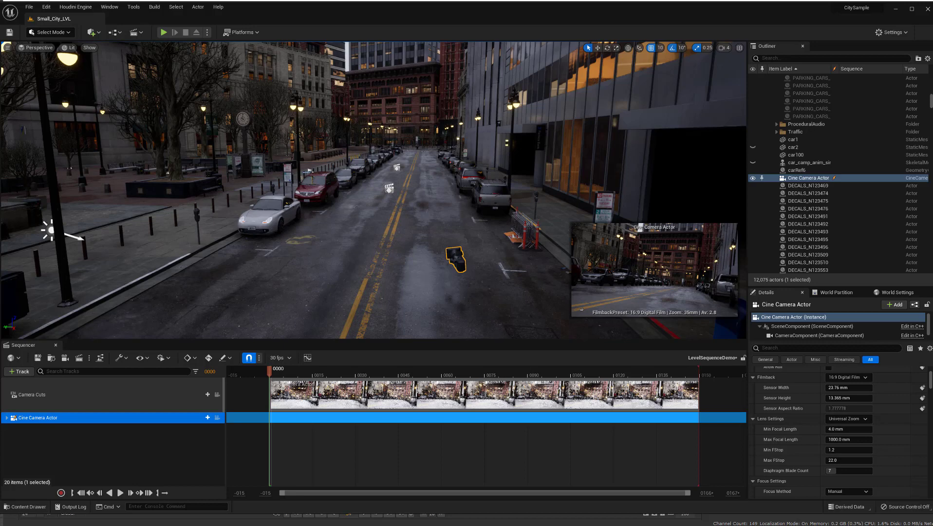
# Step: Select the two road surface sections and the parked cars along the street in the viewport
pyautogui.click(807, 208)
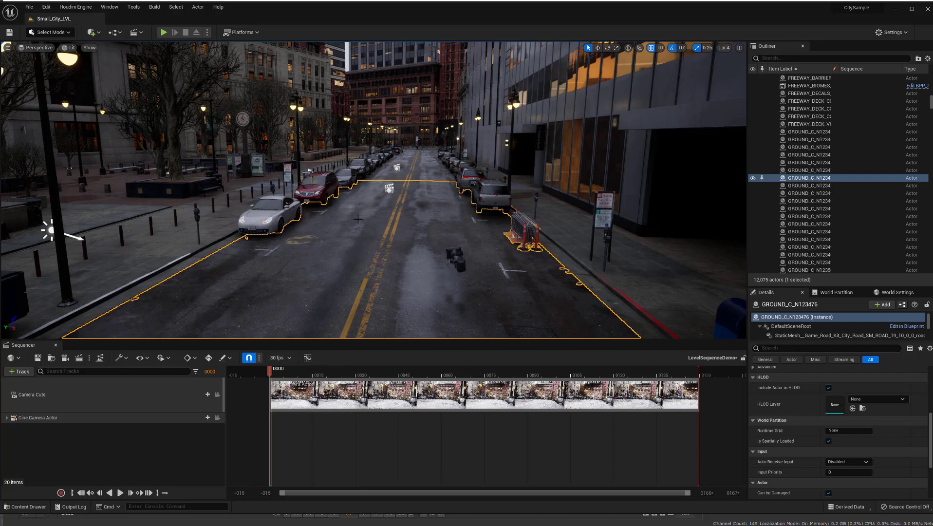
pyautogui.moveTo(795, 177)
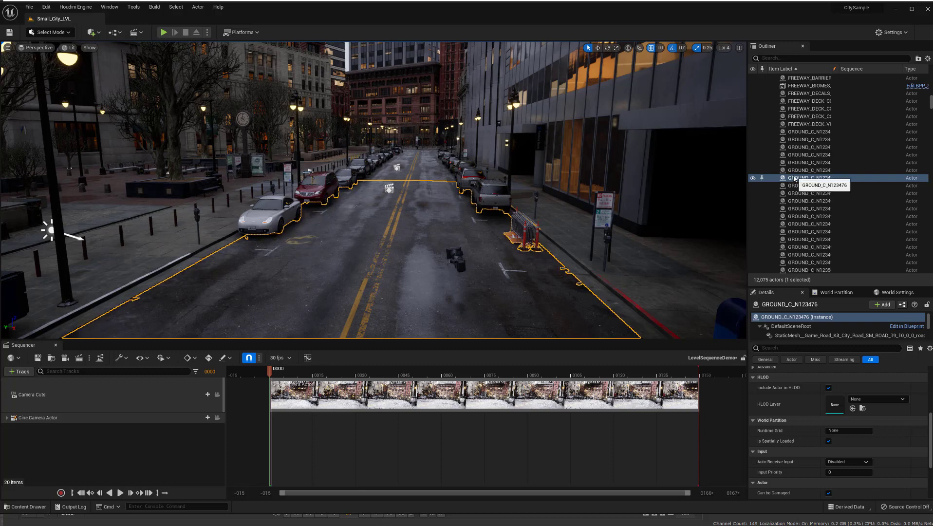
pyautogui.moveTo(784, 179)
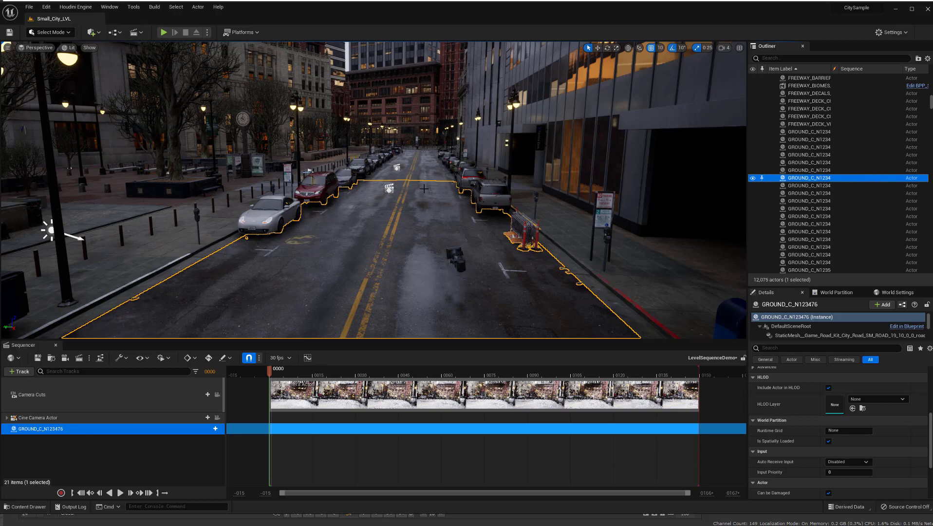
pyautogui.click(809, 170)
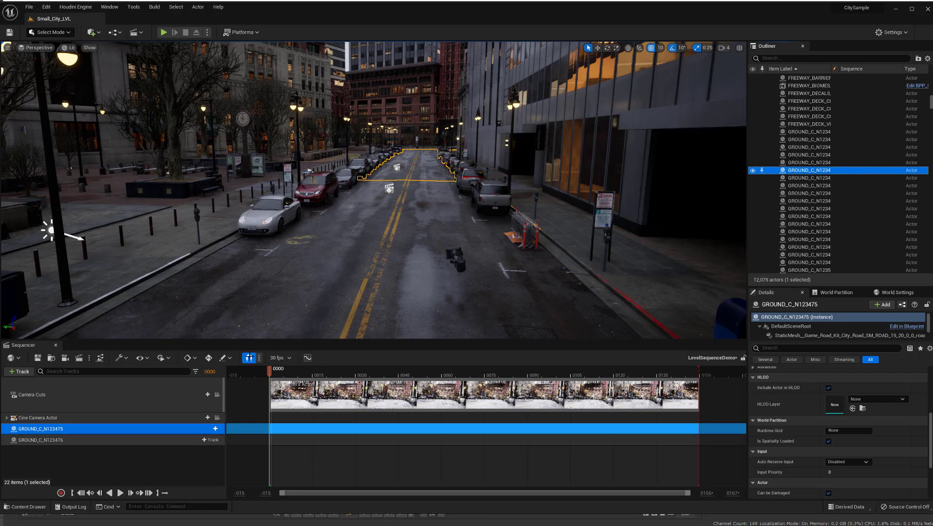
pyautogui.click(249, 358)
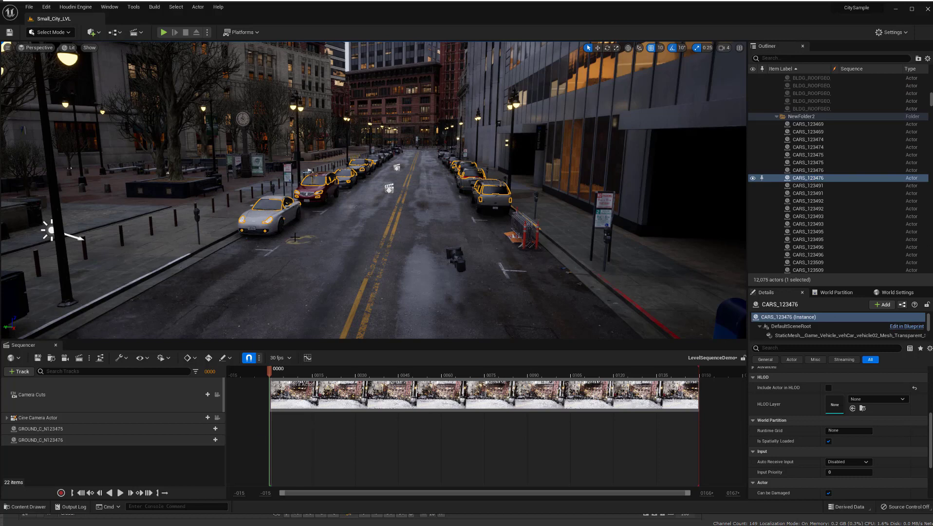
pyautogui.moveTo(803, 177)
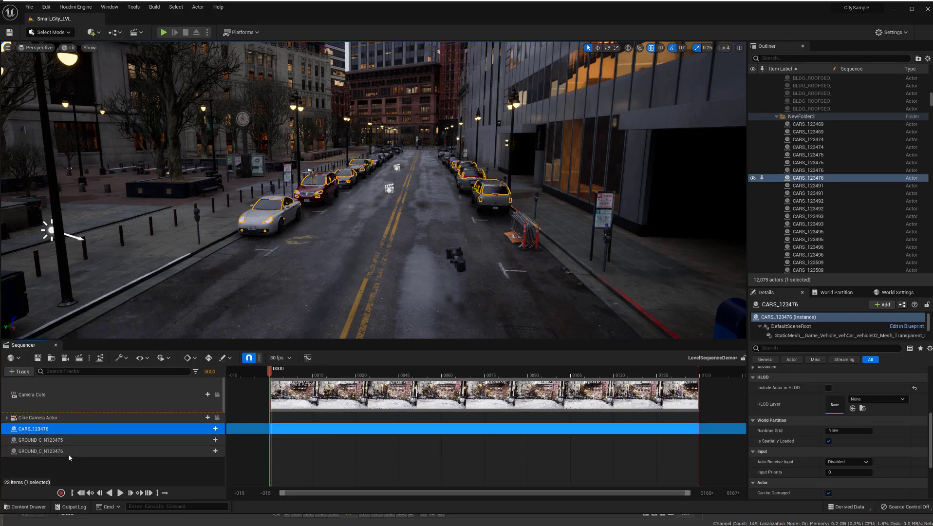
# Step: Select the GROUND_C_N123475, GROUND_C_N123476 and CARS_123476 tracks together in Sequencer
pyautogui.click(40, 451)
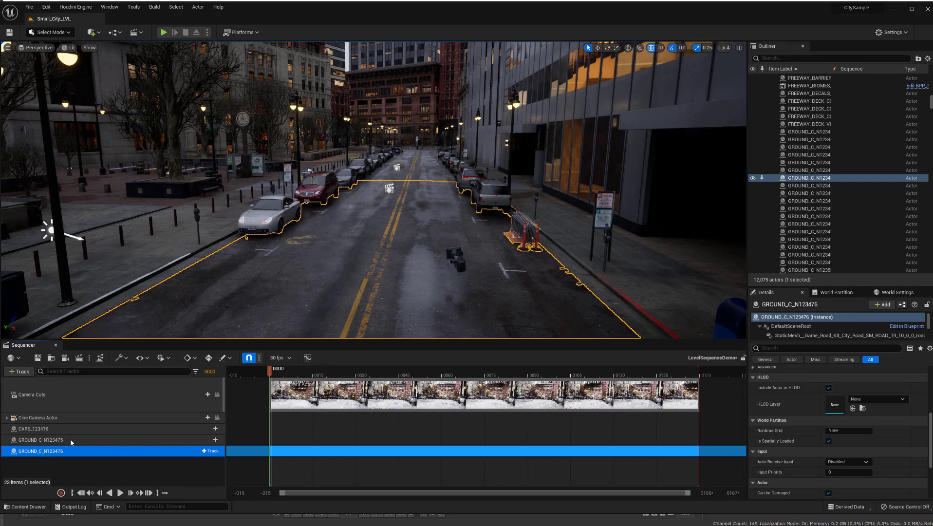
pyautogui.click(36, 429)
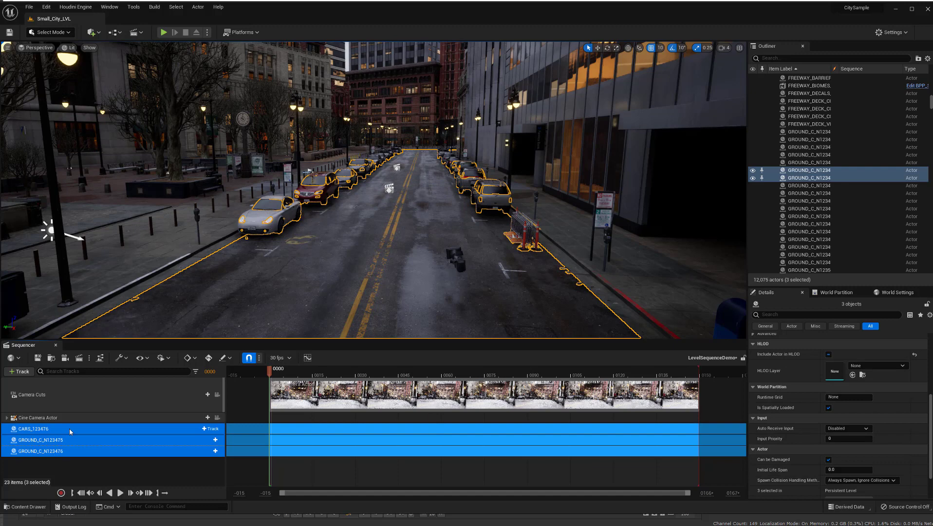
pyautogui.rightClick(69, 429)
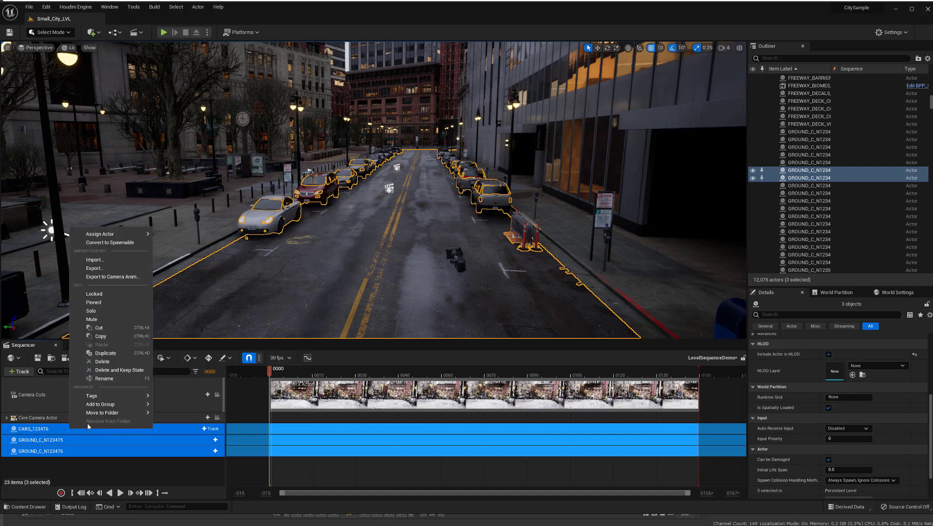
pyautogui.moveTo(95, 267)
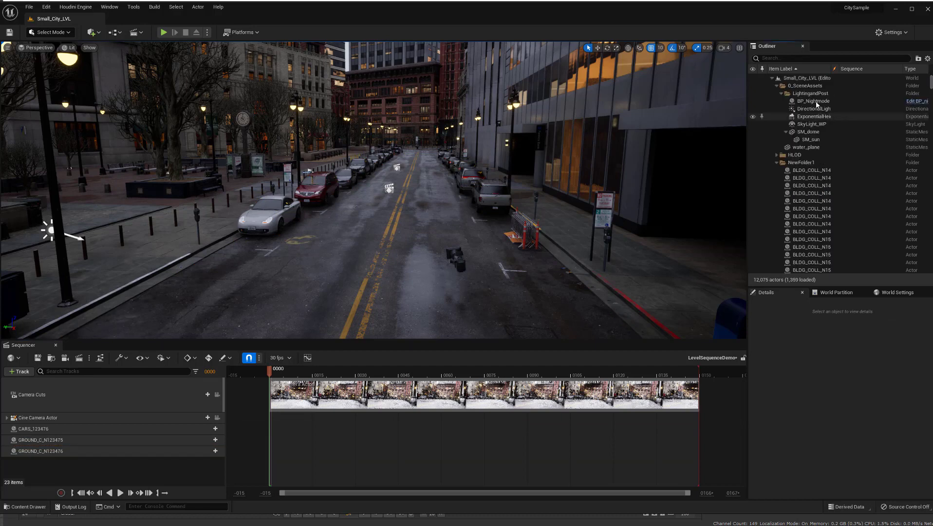
# Step: Add DirectionalLight_WP to the sequence with Intensity and Light Color tracks, then collapse it
pyautogui.click(810, 108)
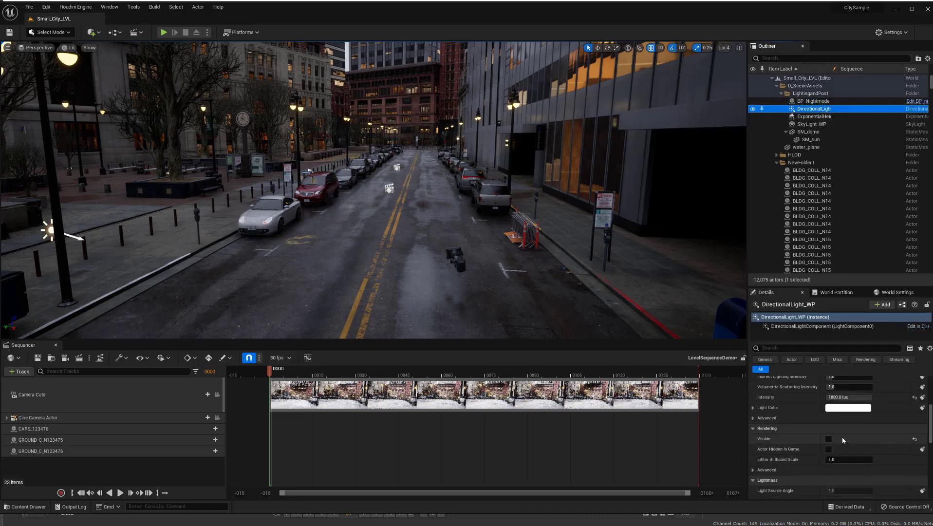
pyautogui.click(827, 438)
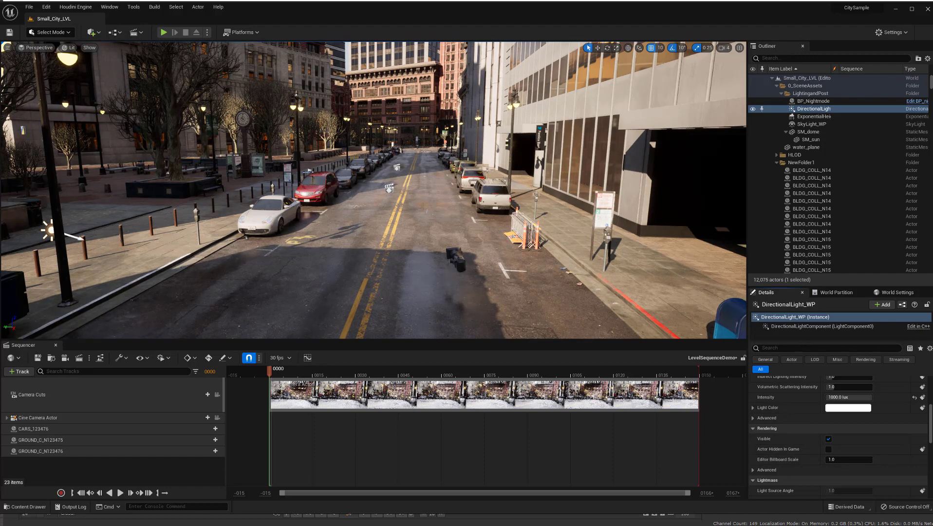
pyautogui.moveTo(813, 109)
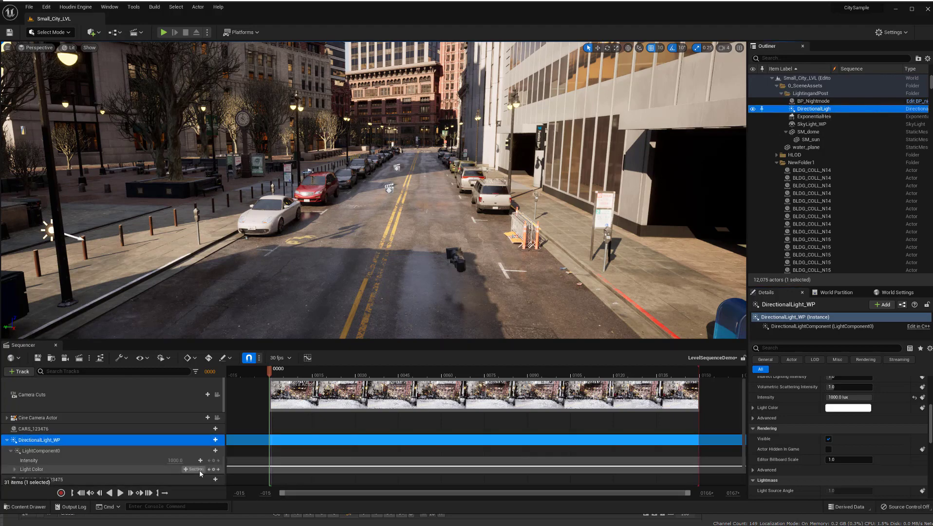
pyautogui.rightClick(40, 439)
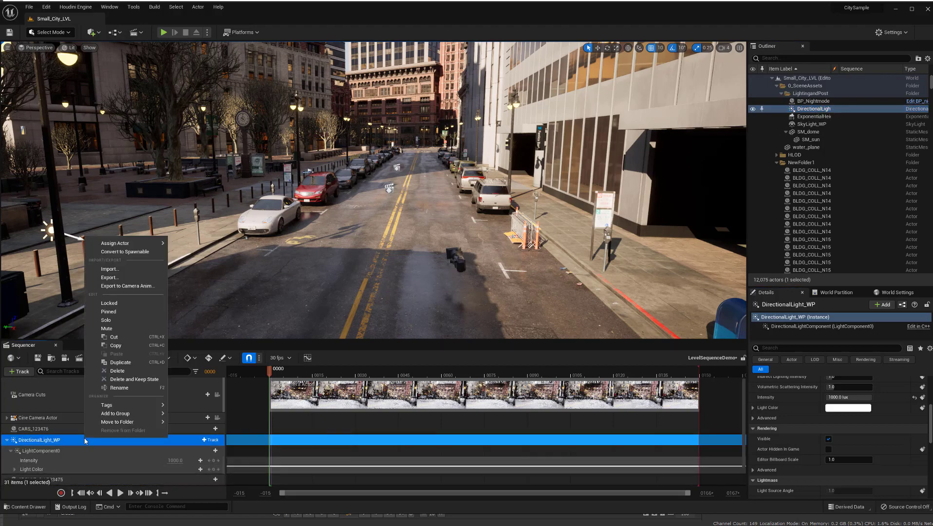
pyautogui.moveTo(117, 278)
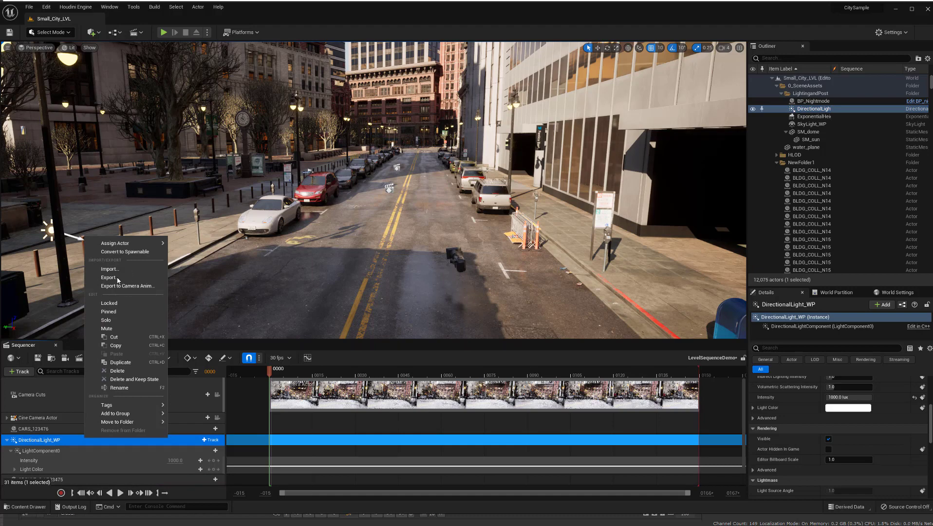
pyautogui.click(335, 329)
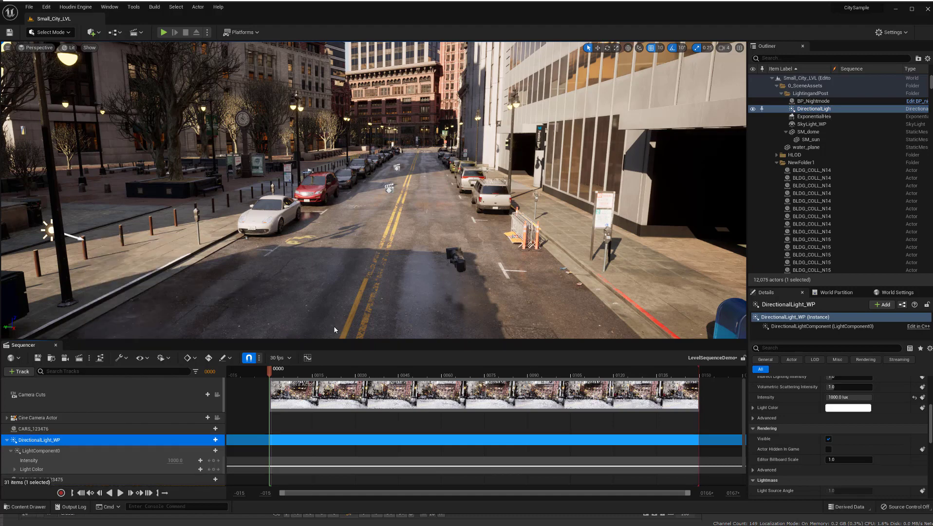
pyautogui.click(6, 439)
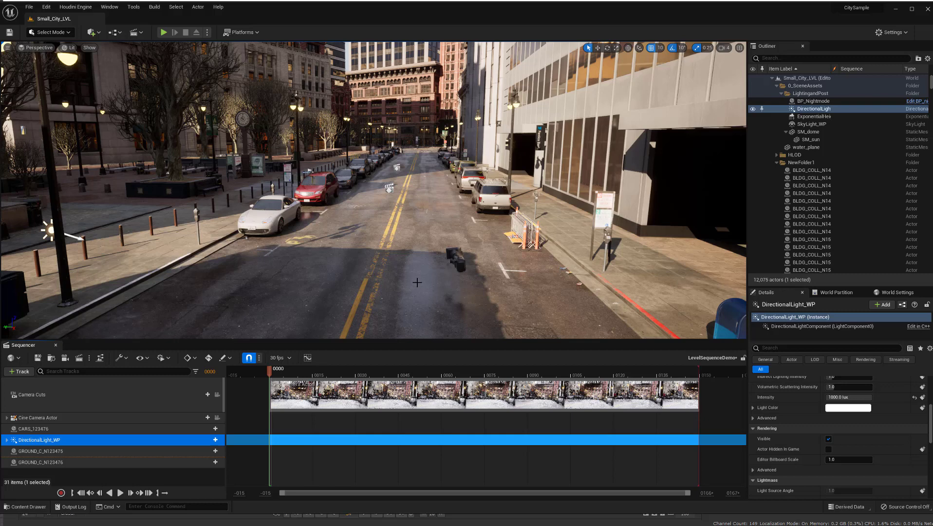
pyautogui.moveTo(341, 284)
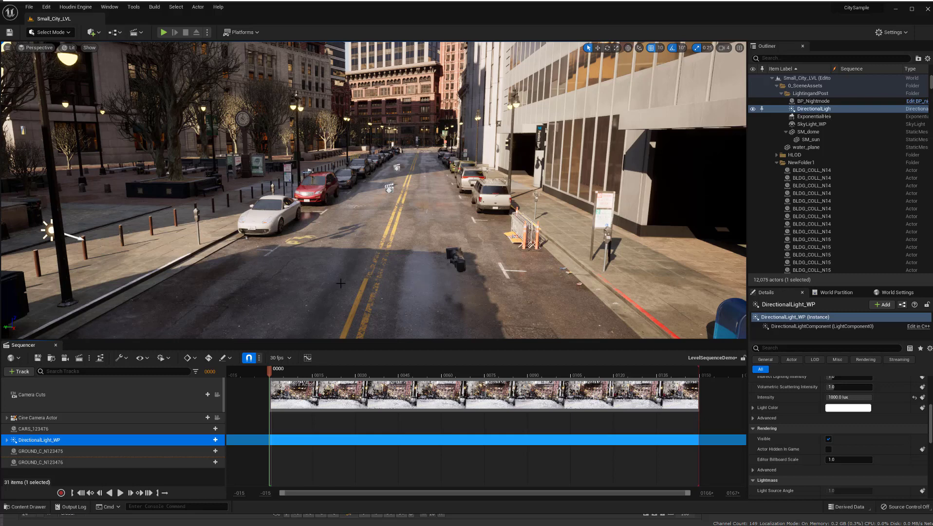
pyautogui.moveTo(398, 286)
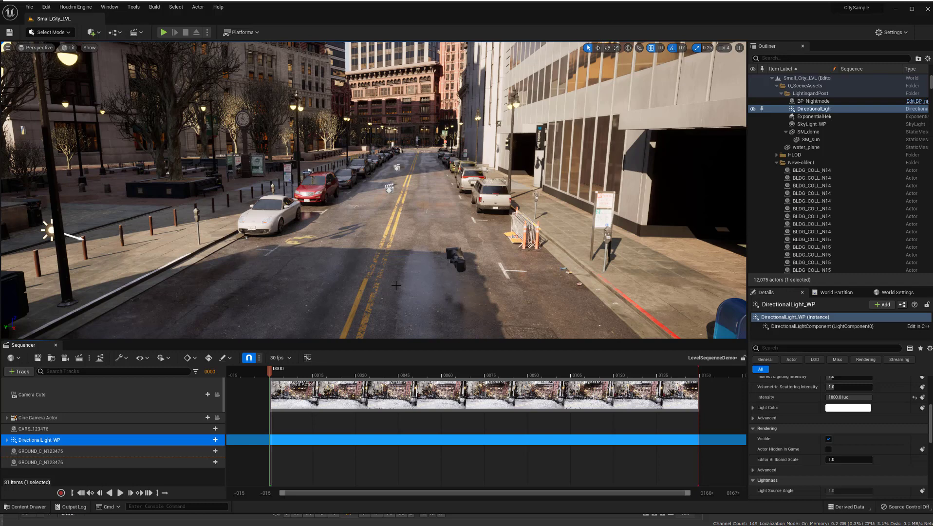
pyautogui.moveTo(402, 200)
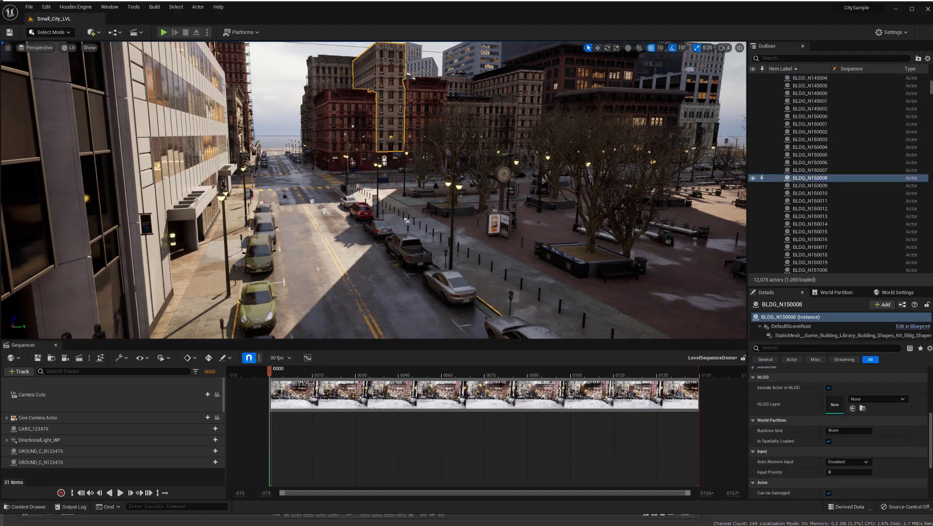
# Step: Select the shadow-casting buildings BLDG_N150008 and BLDG_N187002 to locate them in the Outliner
pyautogui.click(381, 107)
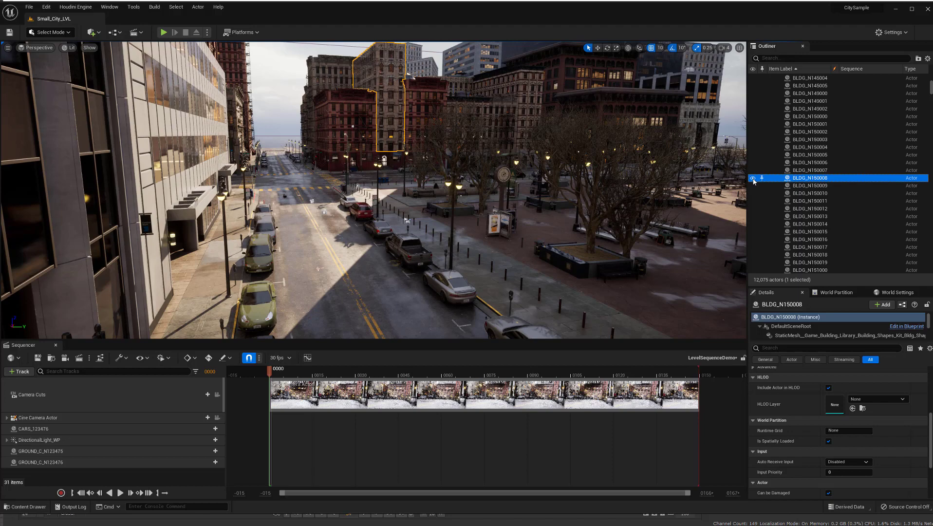
pyautogui.click(809, 247)
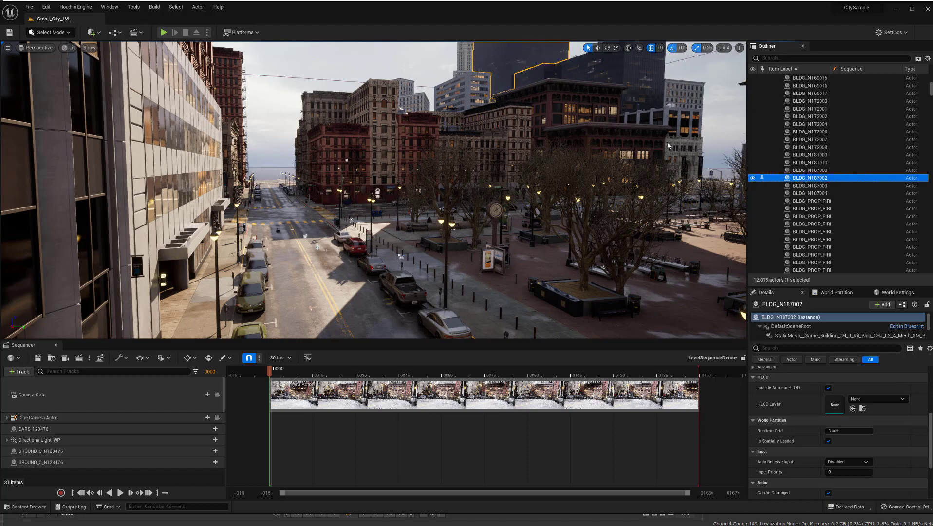
pyautogui.click(809, 178)
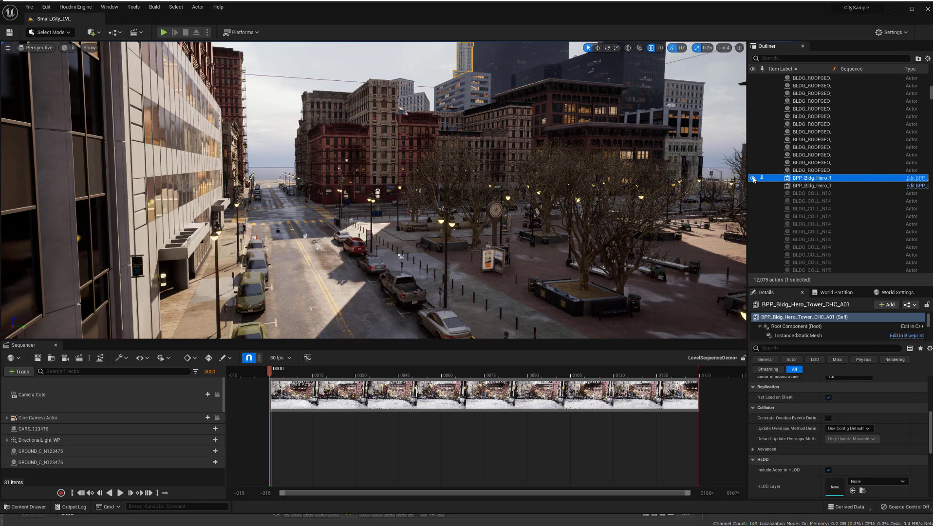
pyautogui.moveTo(809, 185)
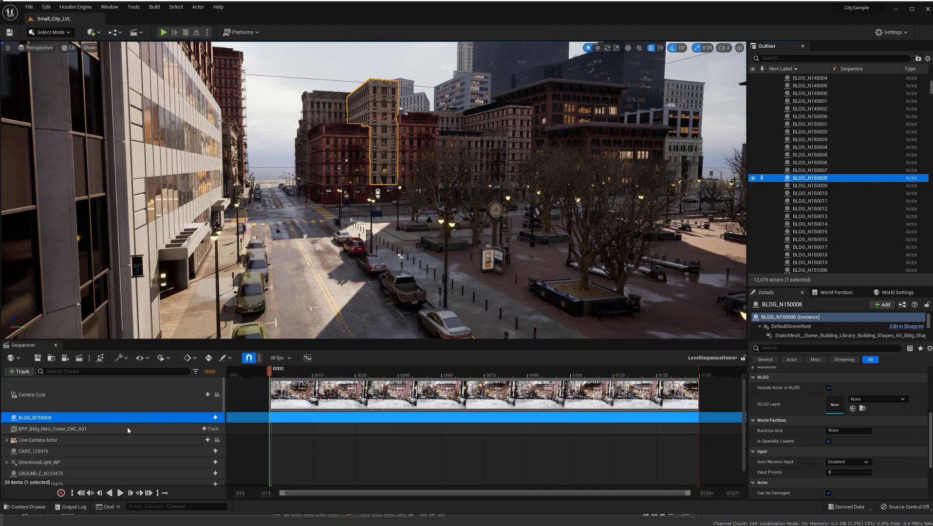
# Step: Select the BPP_Bldg_Hero_Tower_CHC_A01 track added alongside BLDG_N150008 in Sequencer
pyautogui.click(52, 429)
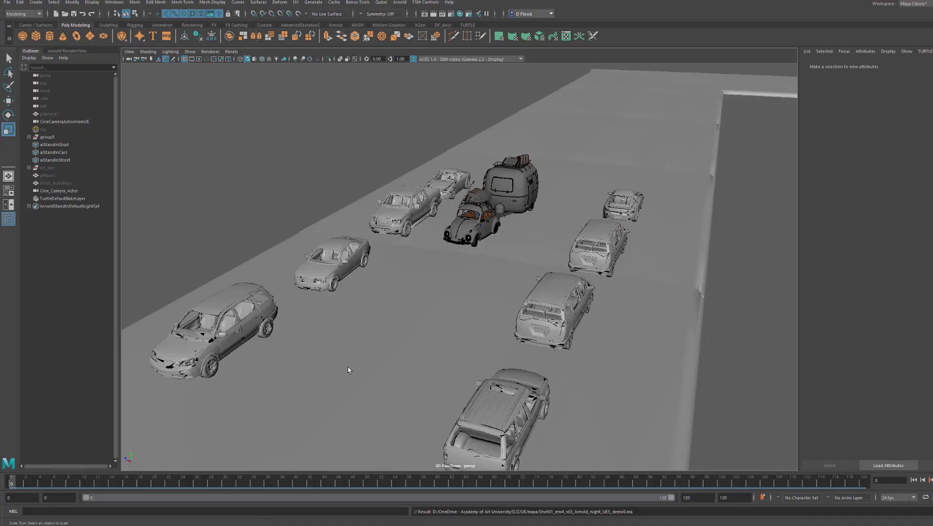
pyautogui.moveTo(495, 325)
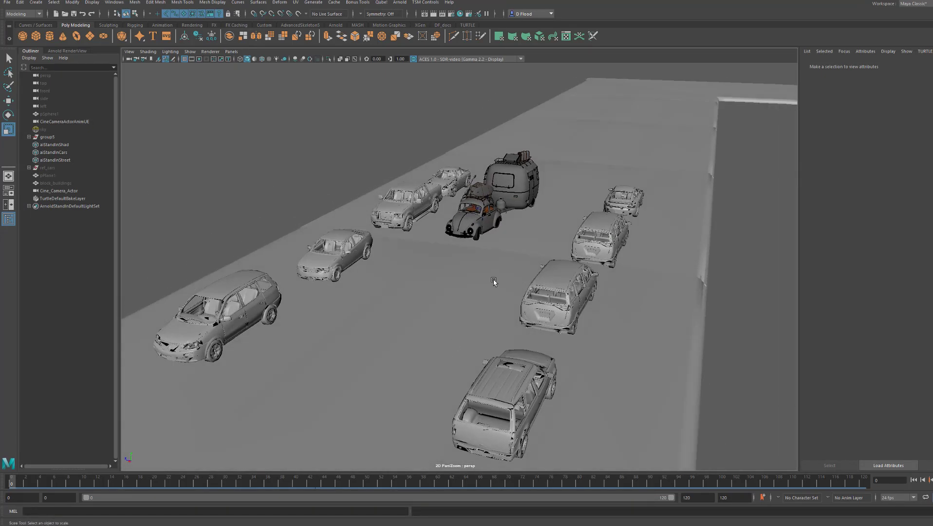
pyautogui.moveTo(479, 225)
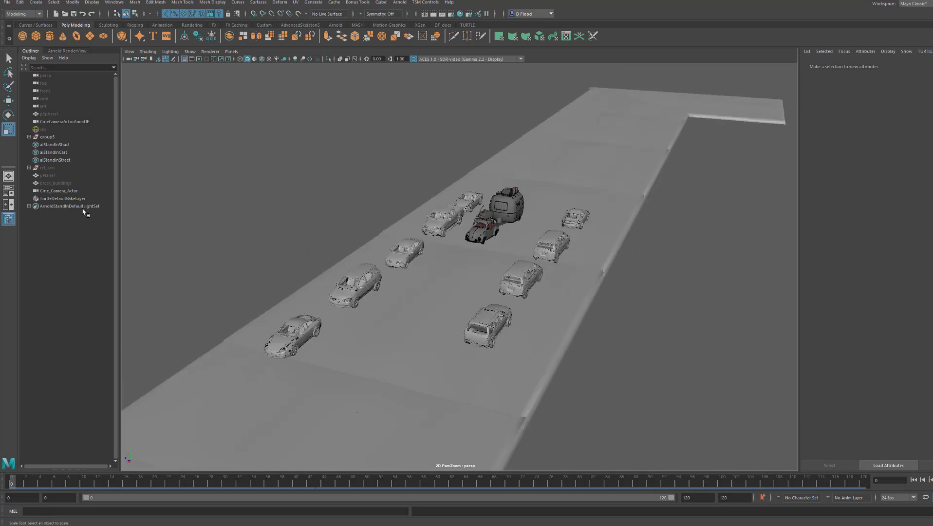
# Step: Select Cine_Camera_Actor in the Outliner to look through it at the parked cars and trailer
pyautogui.click(59, 190)
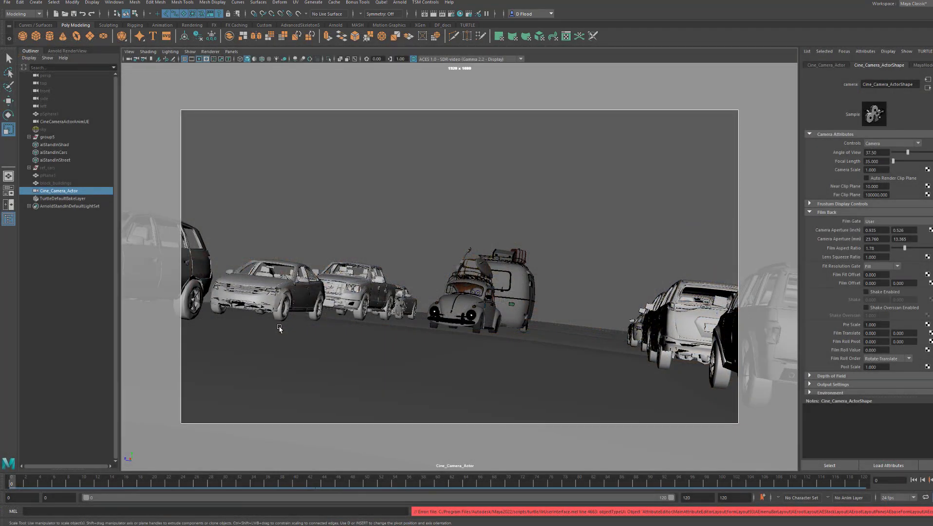
pyautogui.moveTo(270, 192)
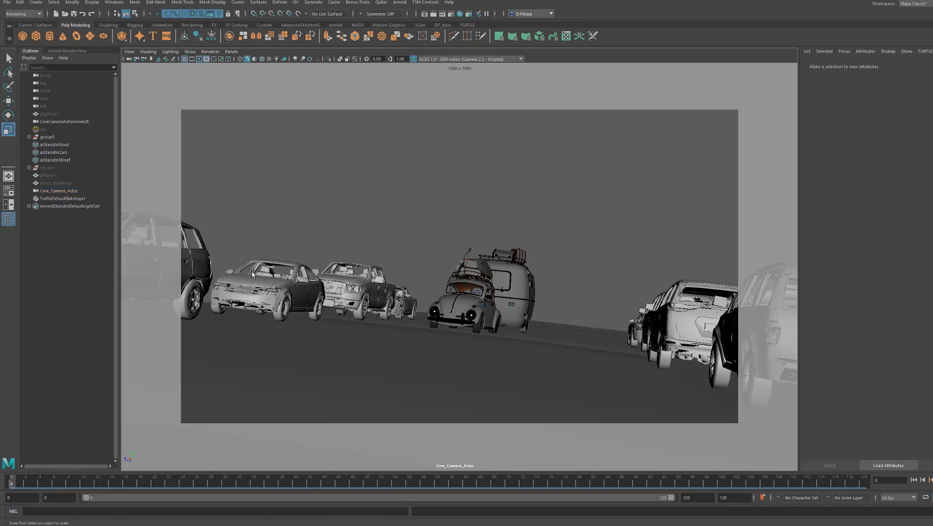
pyautogui.moveTo(271, 284)
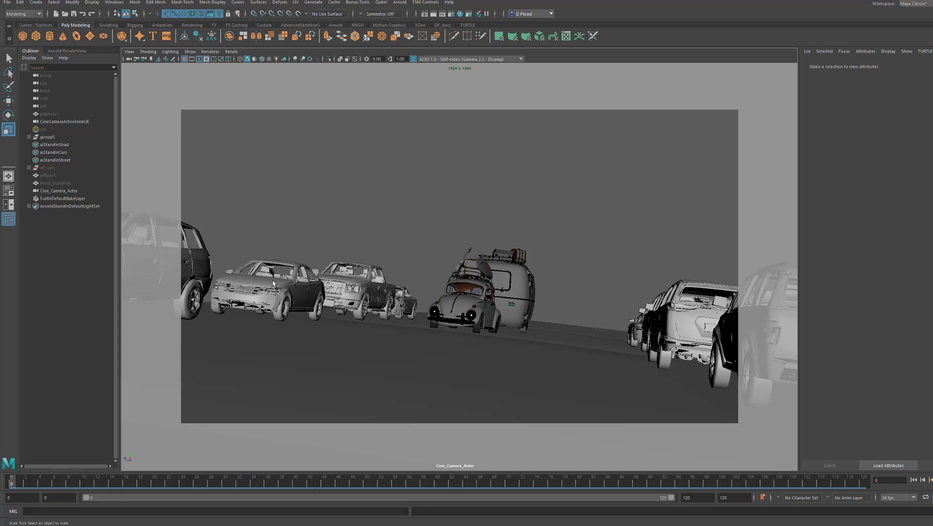
pyautogui.moveTo(334, 266)
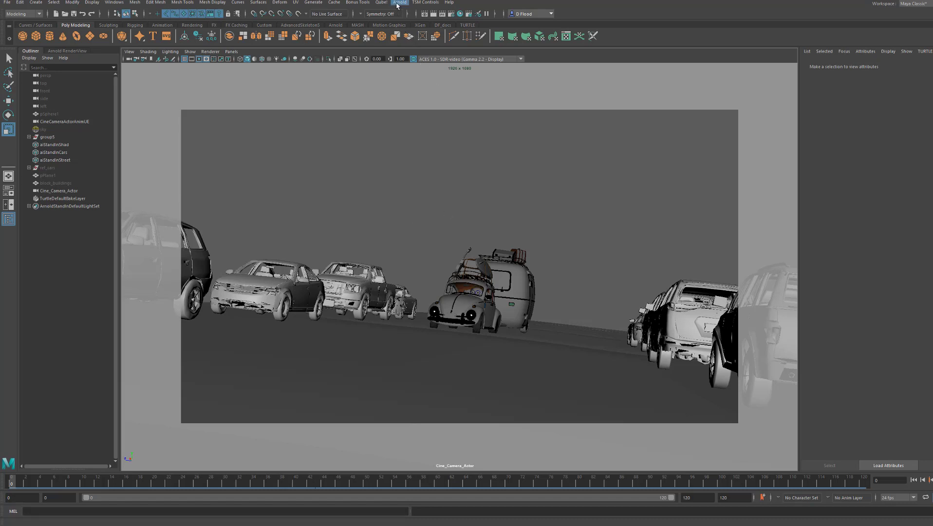
# Step: From the Arnold menu, select the aiStandInShad buildings stand-in to show its .ass file path
pyautogui.click(399, 2)
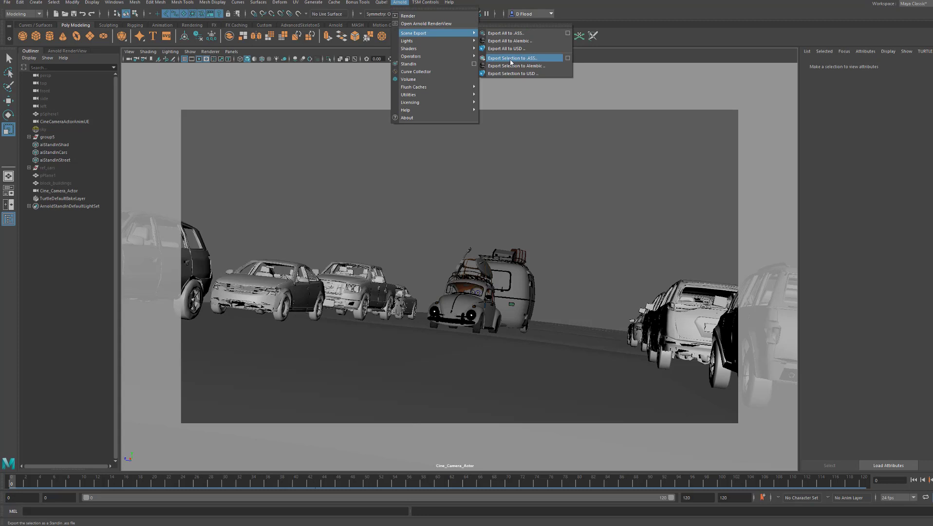
pyautogui.moveTo(535, 62)
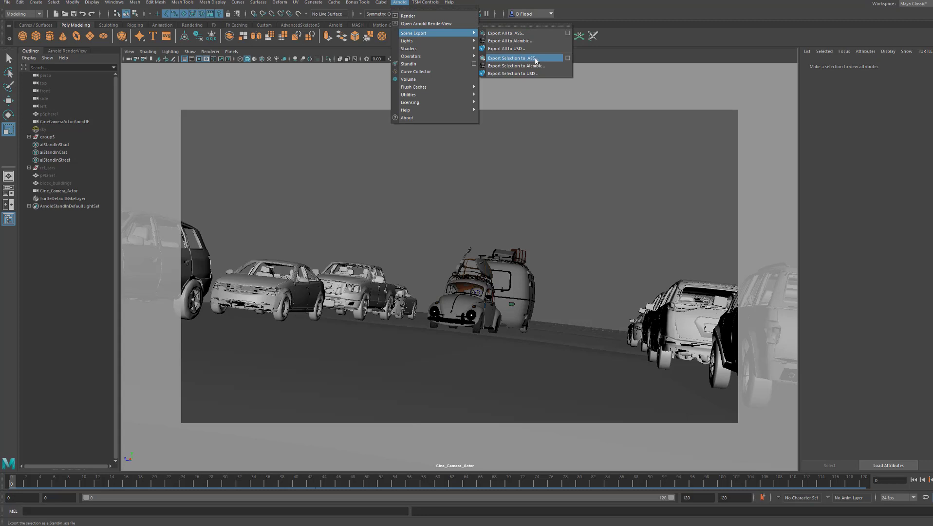
pyautogui.moveTo(535, 59)
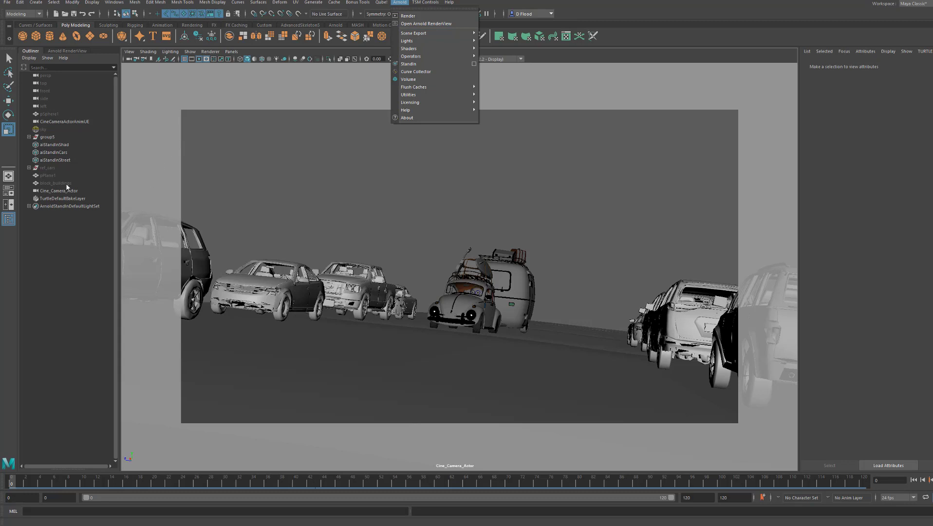
pyautogui.click(55, 144)
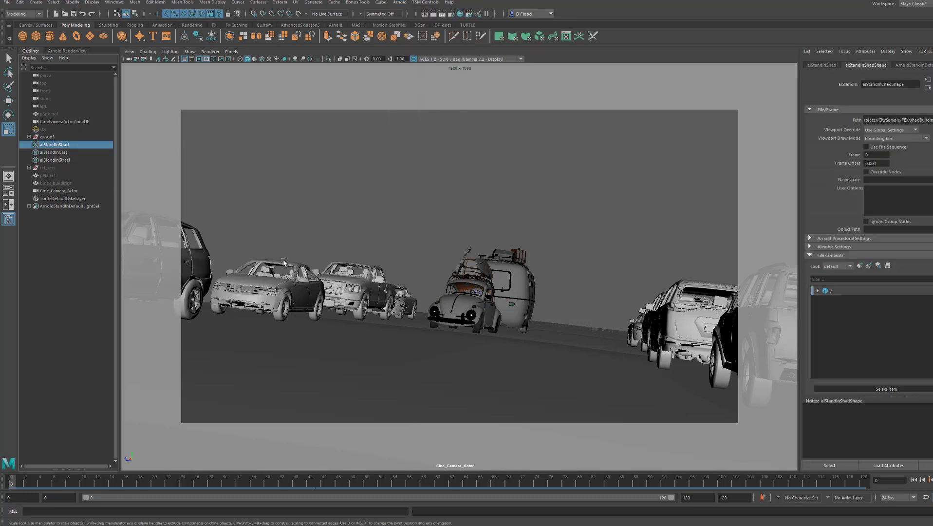
pyautogui.moveTo(420, 296)
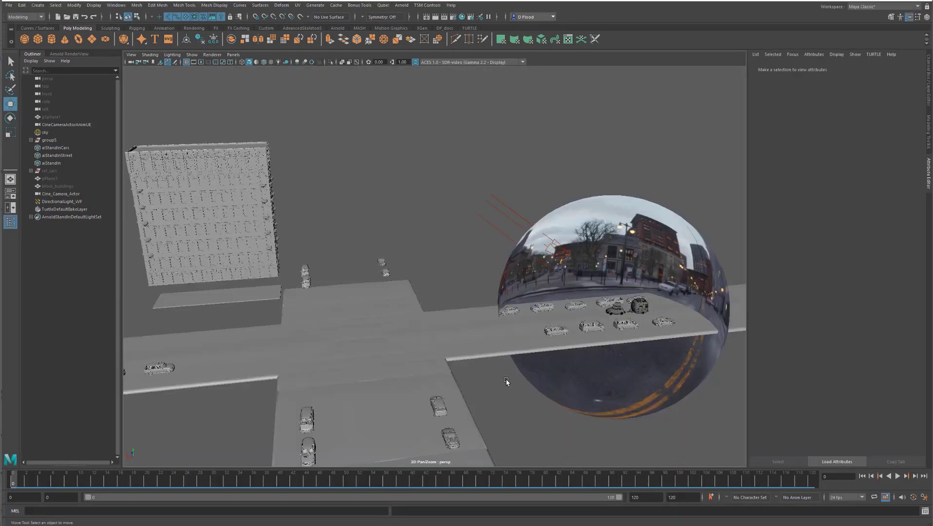
pyautogui.moveTo(488, 331)
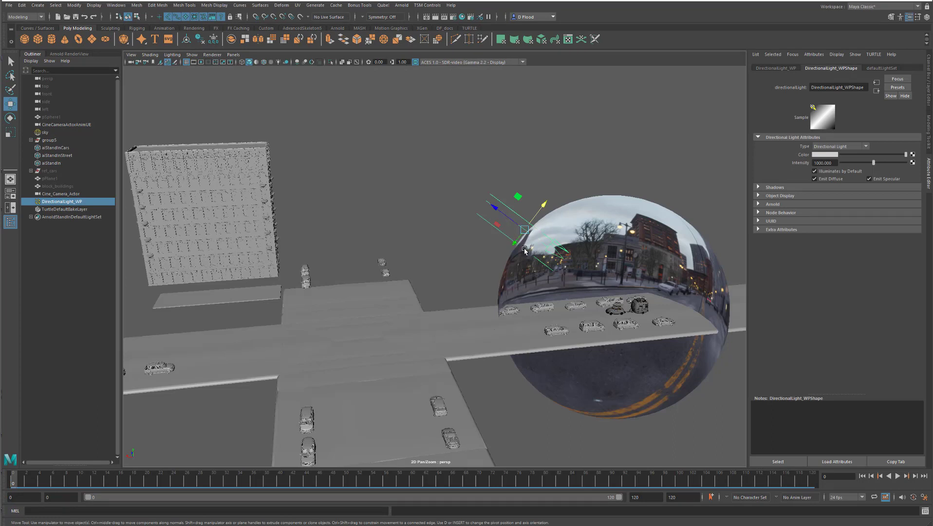
pyautogui.moveTo(386, 207)
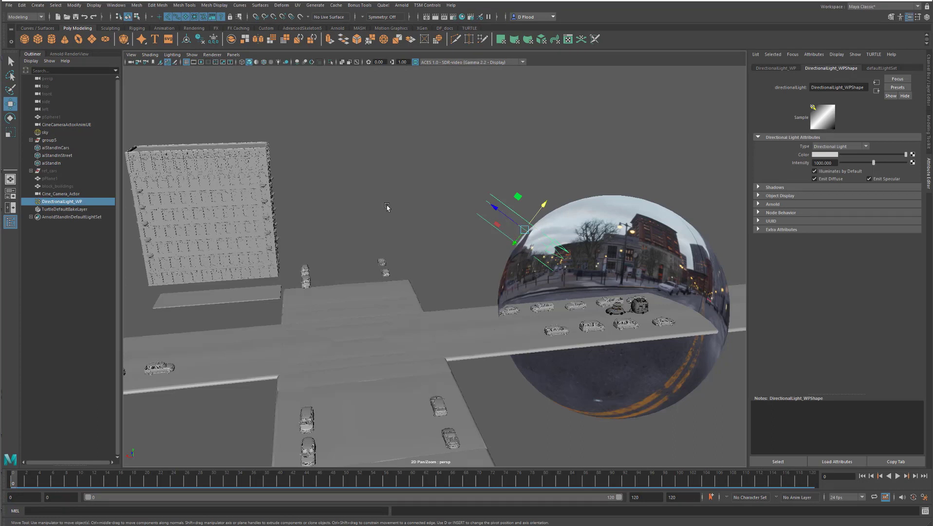
pyautogui.moveTo(550, 282)
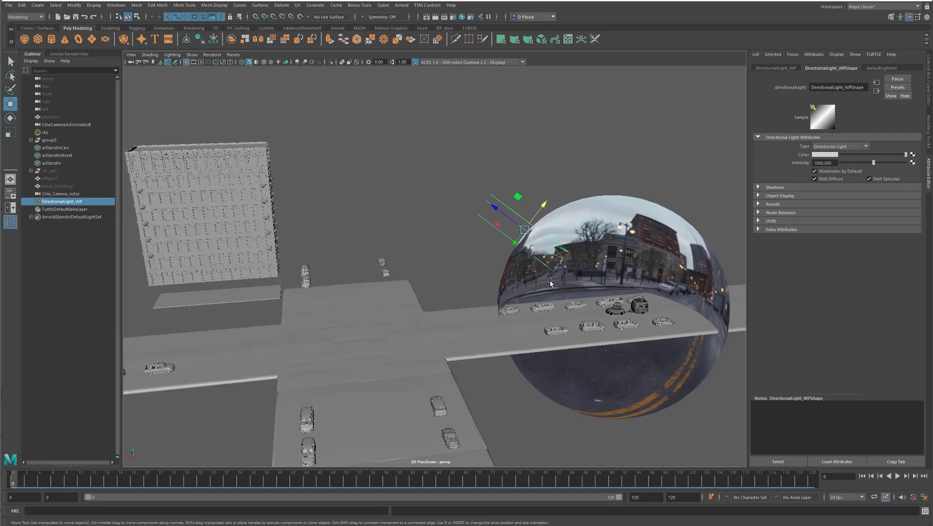
pyautogui.click(45, 132)
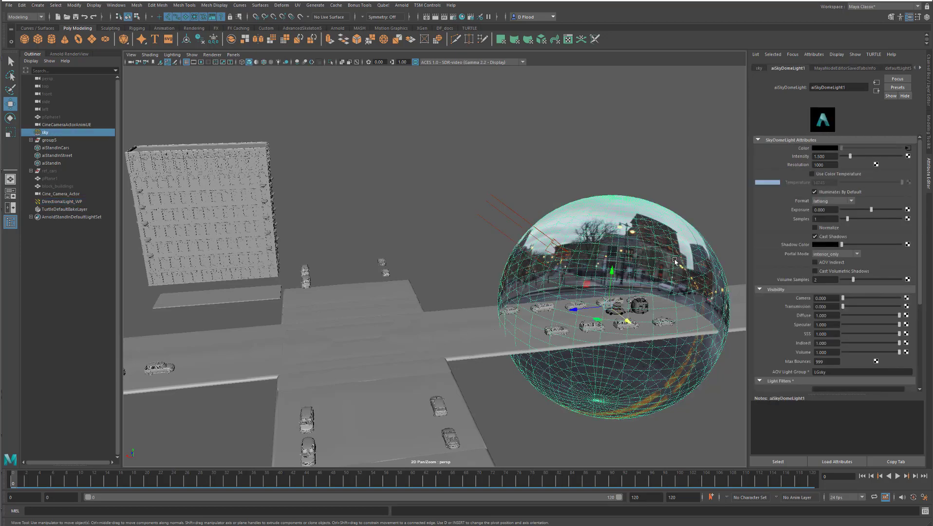
pyautogui.moveTo(592, 351)
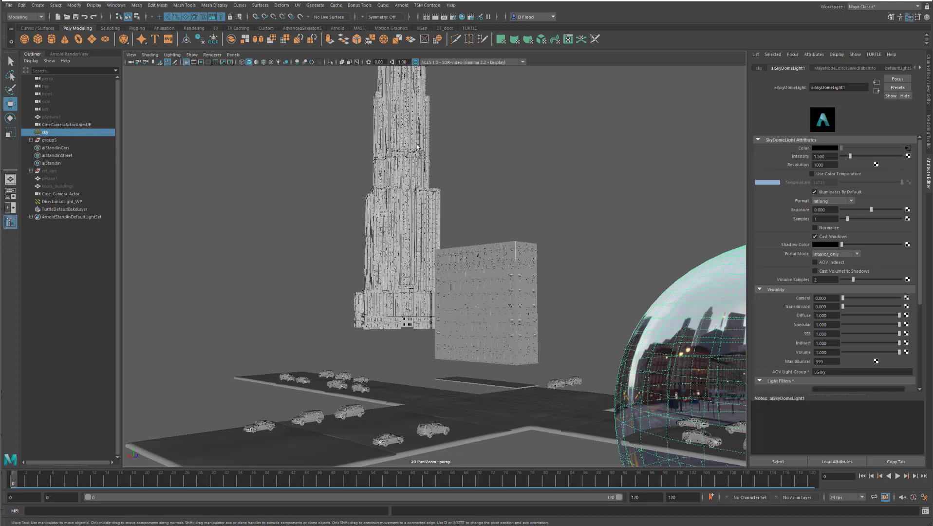
pyautogui.moveTo(427, 265)
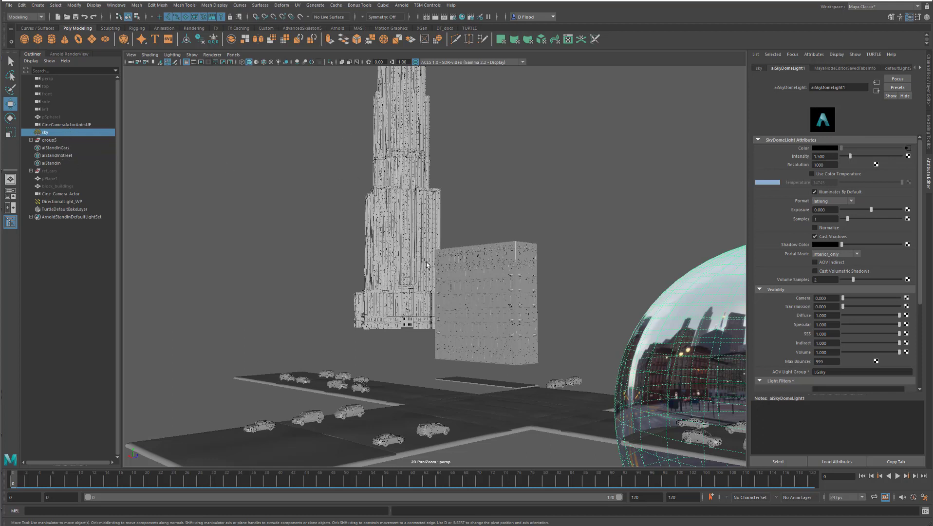
pyautogui.moveTo(427, 329)
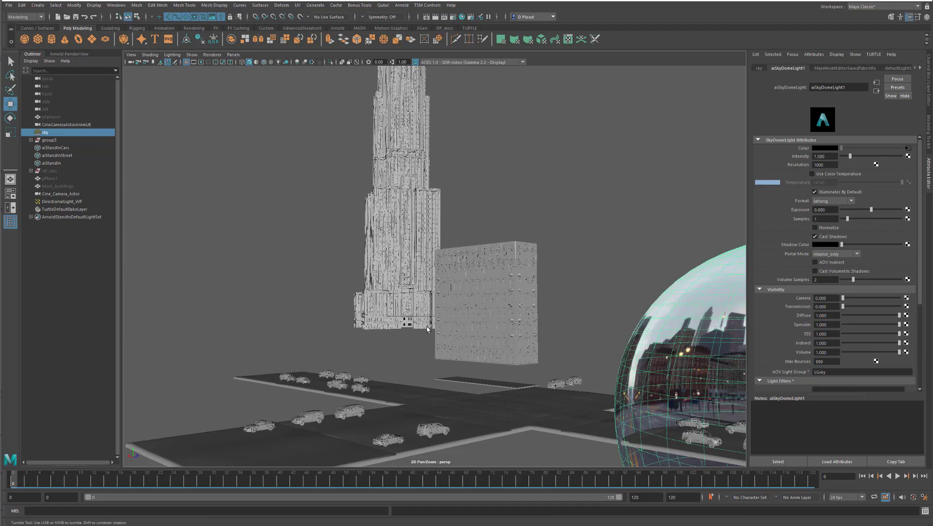